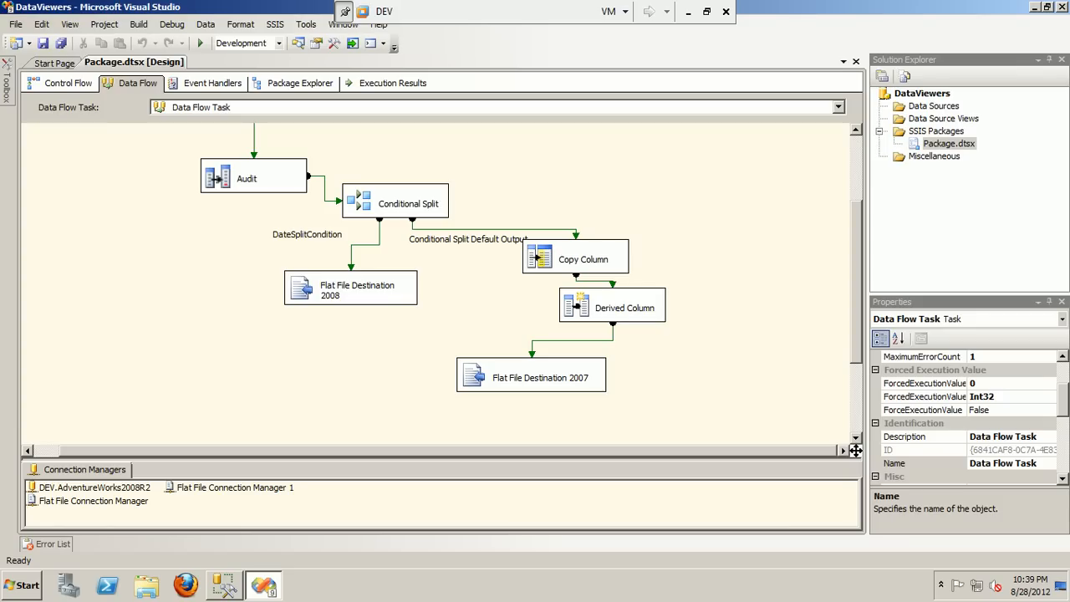
# Inspect the Conditional Split and Flat File Destination 2008 components on the data flow.
pyautogui.click(408, 204)
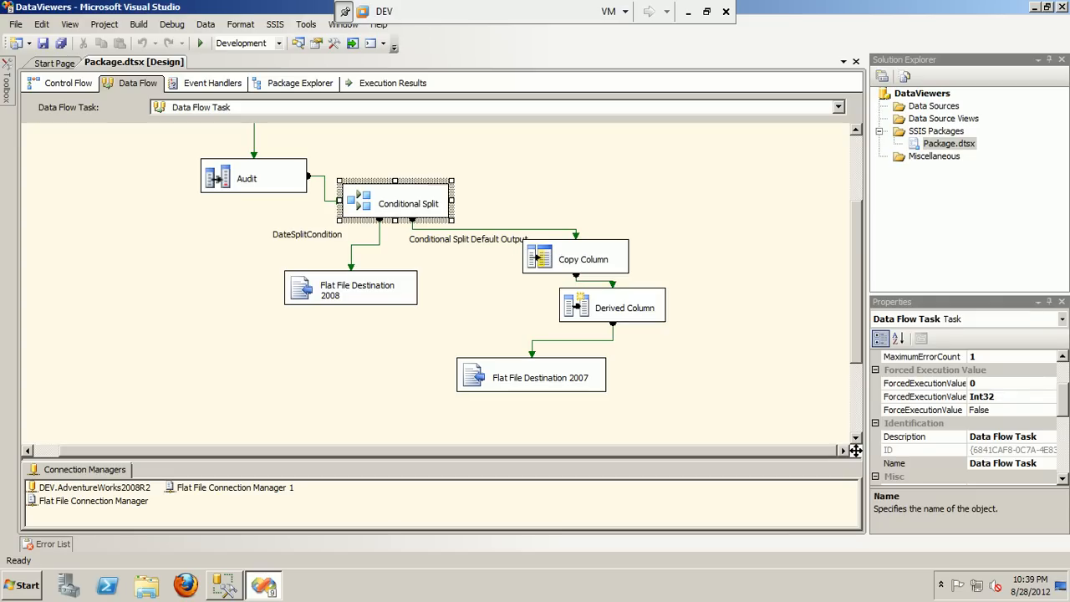
pyautogui.click(408, 204)
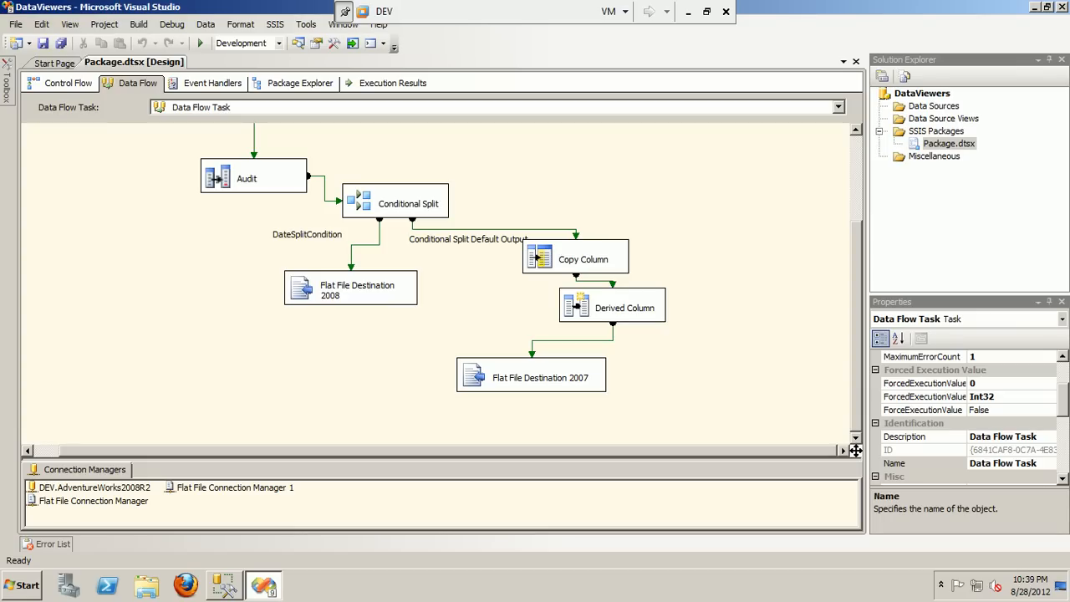
pyautogui.click(349, 288)
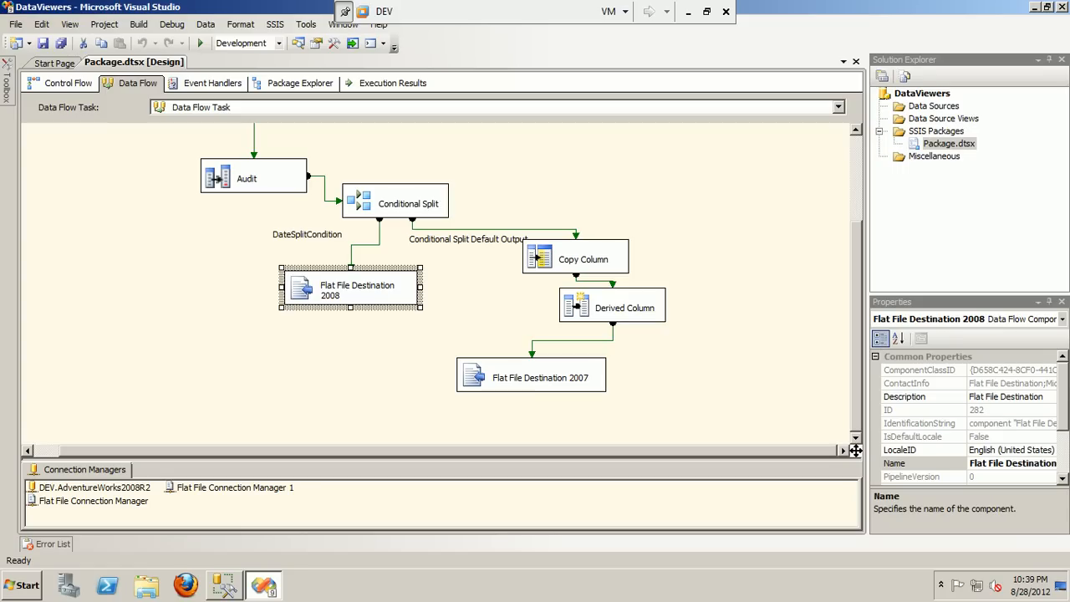
pyautogui.click(540, 378)
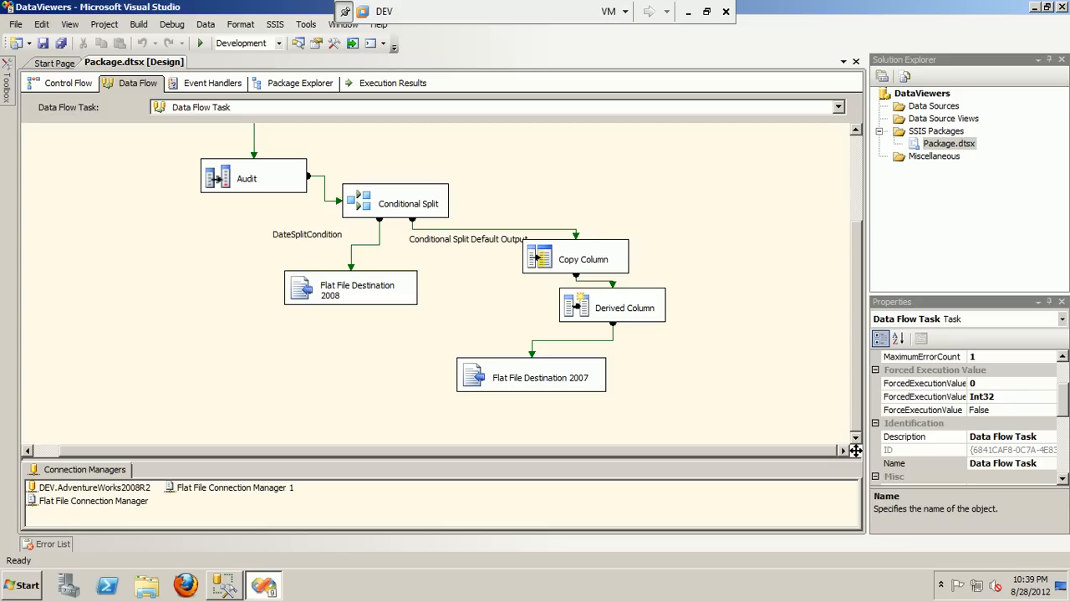
pyautogui.moveTo(612, 301)
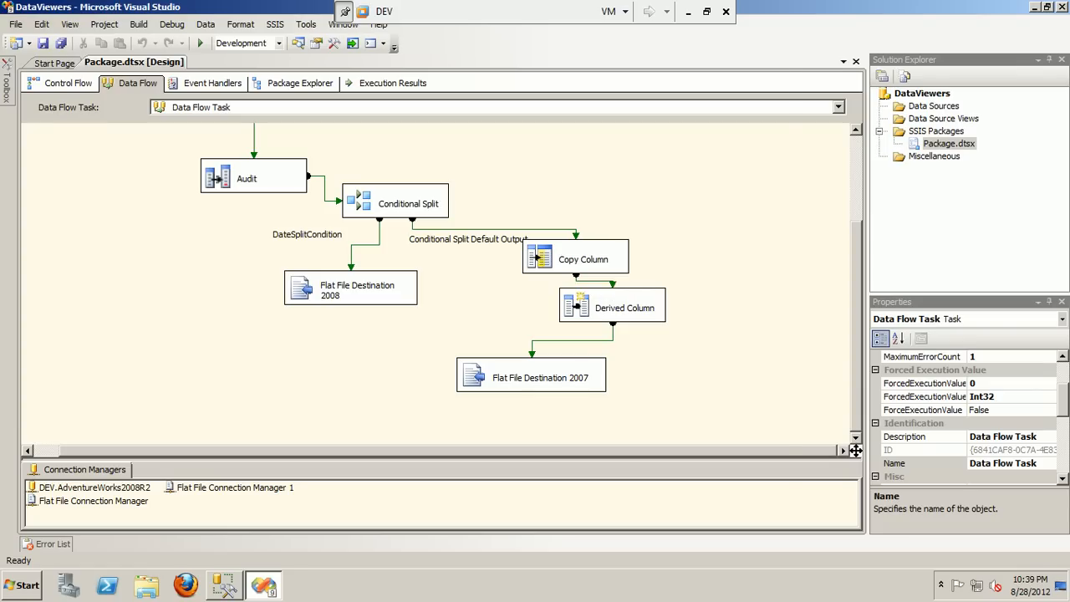
# Bring up the Copy Column editor and toggle TransactionID on then off, keeping only User name copied.
pyautogui.doubleClick(575, 257)
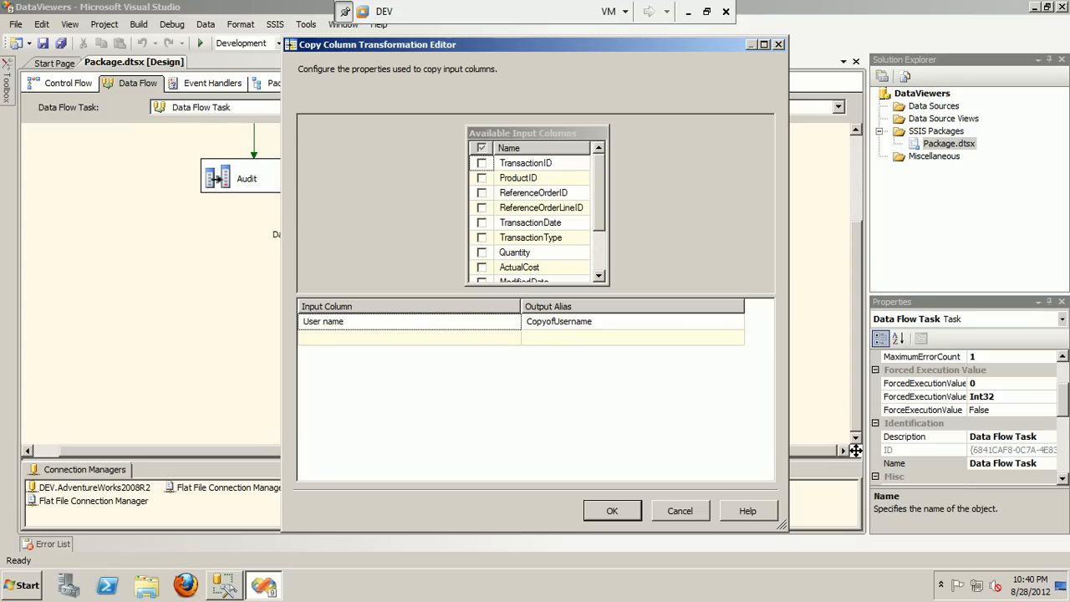
pyautogui.click(482, 162)
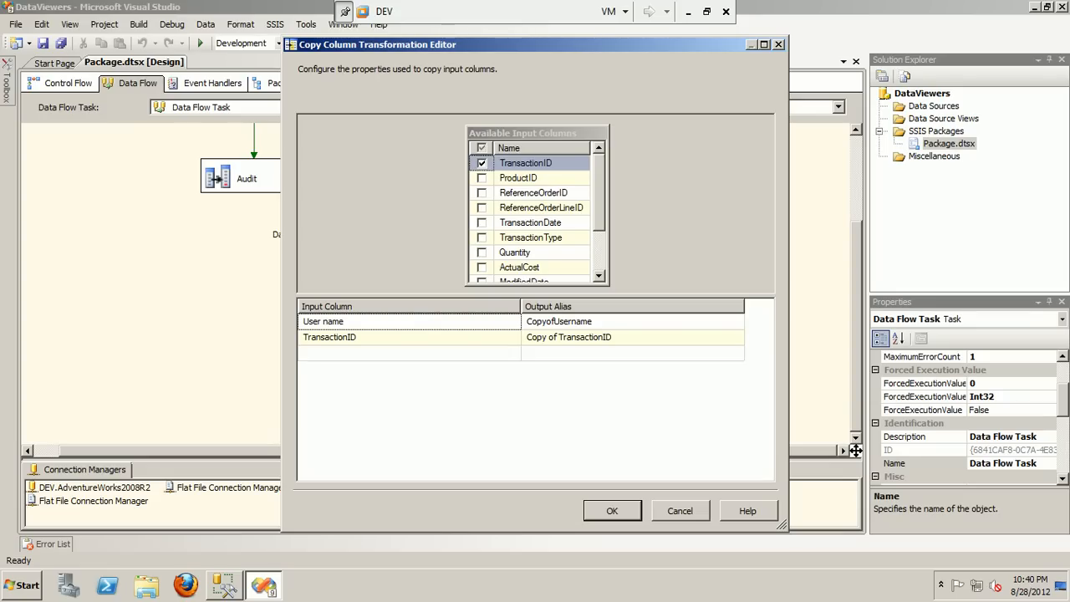
pyautogui.moveTo(568, 337)
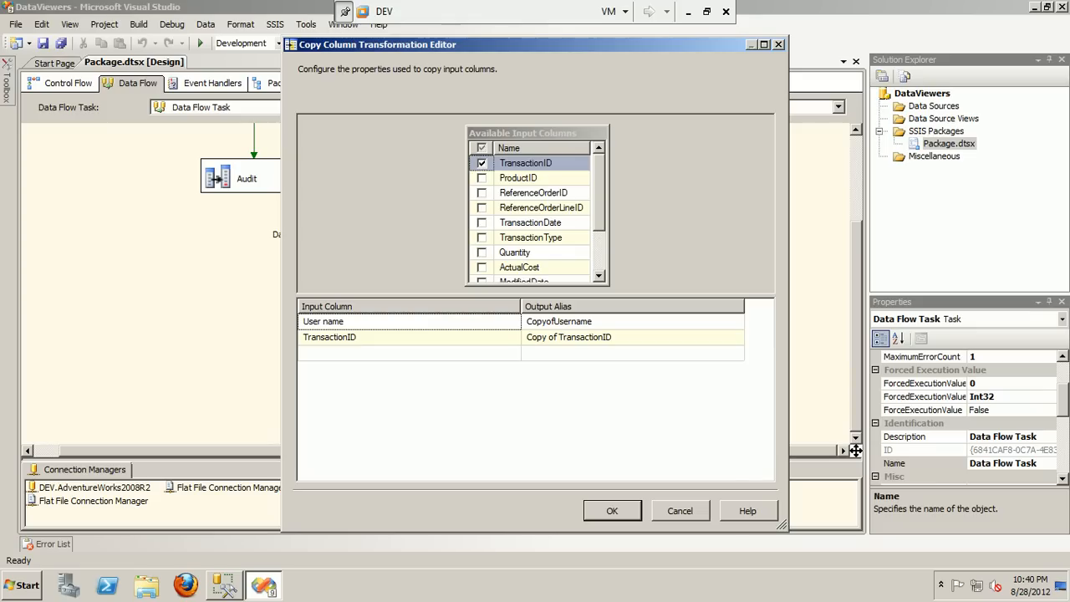
pyautogui.click(481, 163)
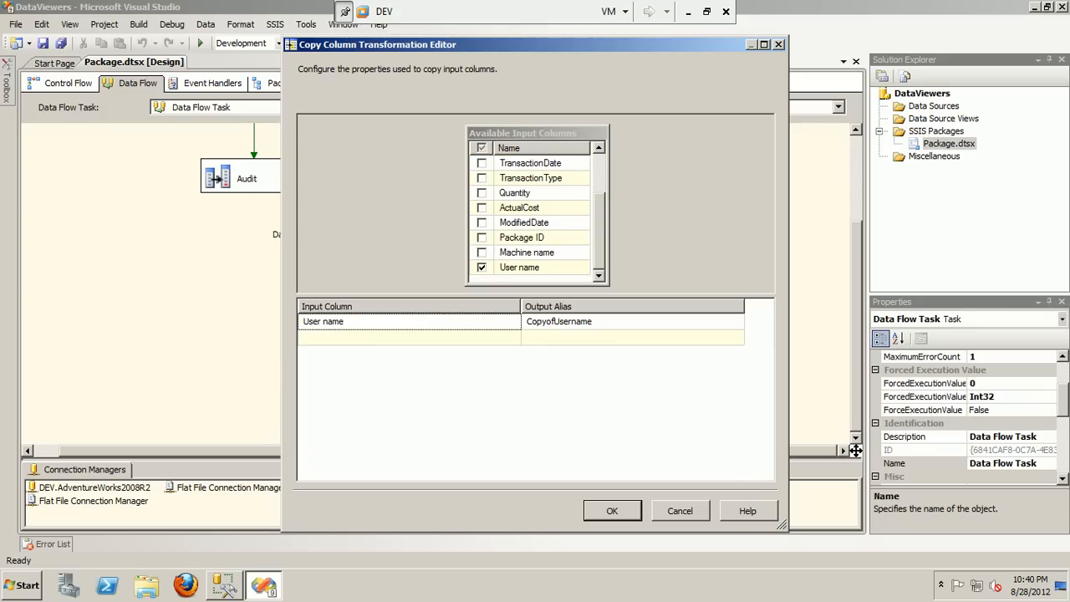
pyautogui.moveTo(558, 321)
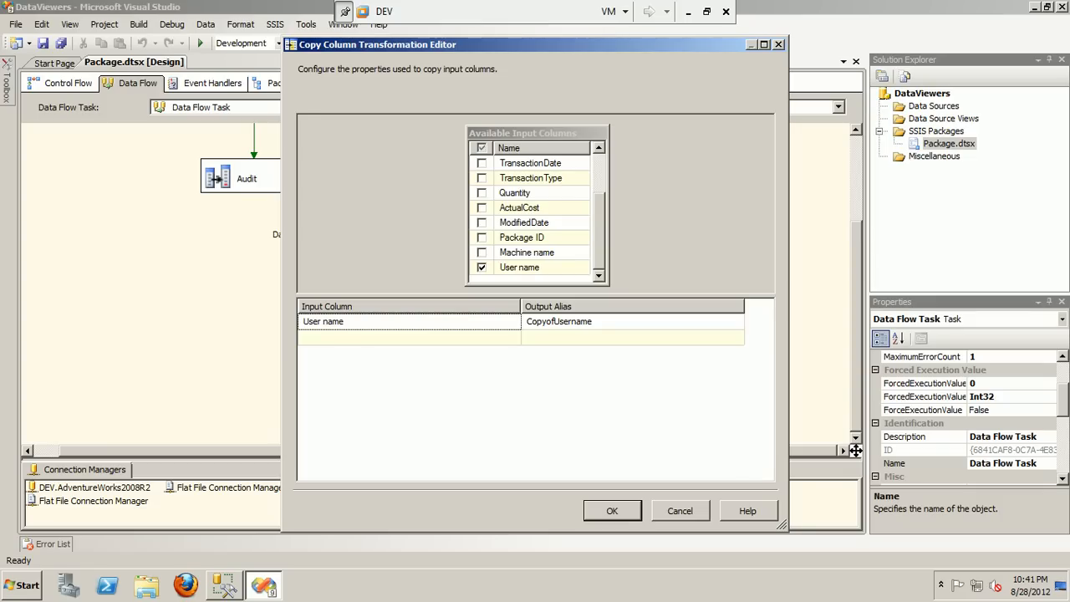
# Close the Copy Column editor and leave the Copy Column component selected on the diagram.
pyautogui.click(612, 512)
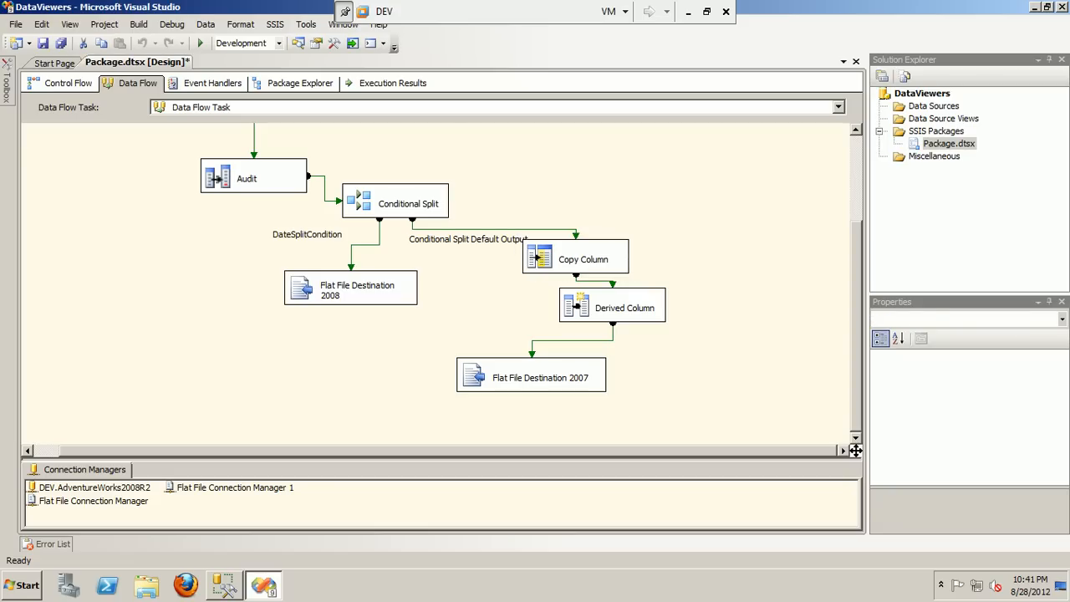
pyautogui.click(582, 257)
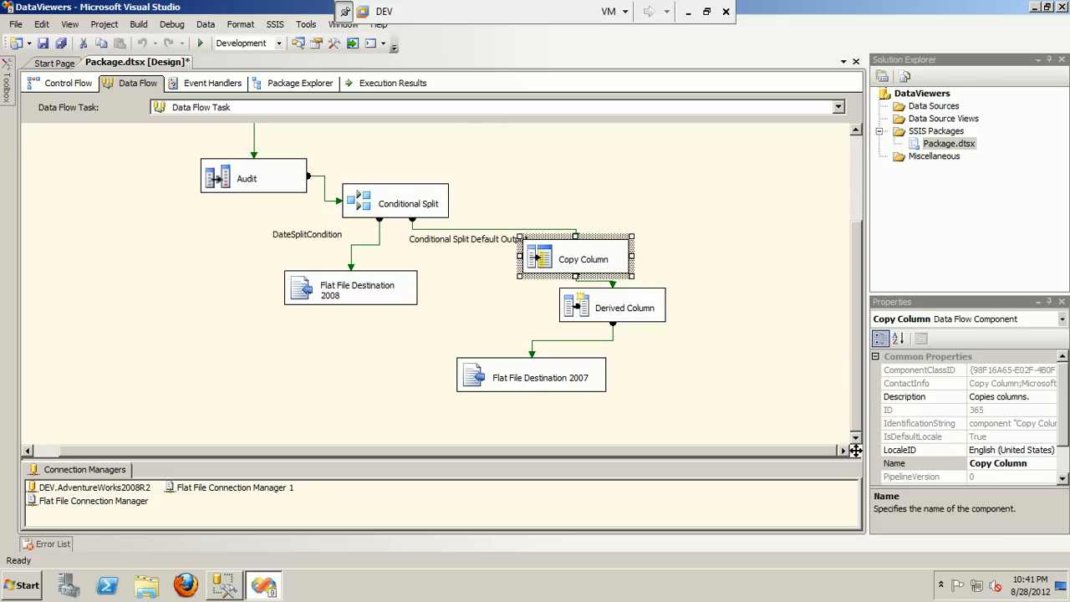
pyautogui.moveTo(625, 308)
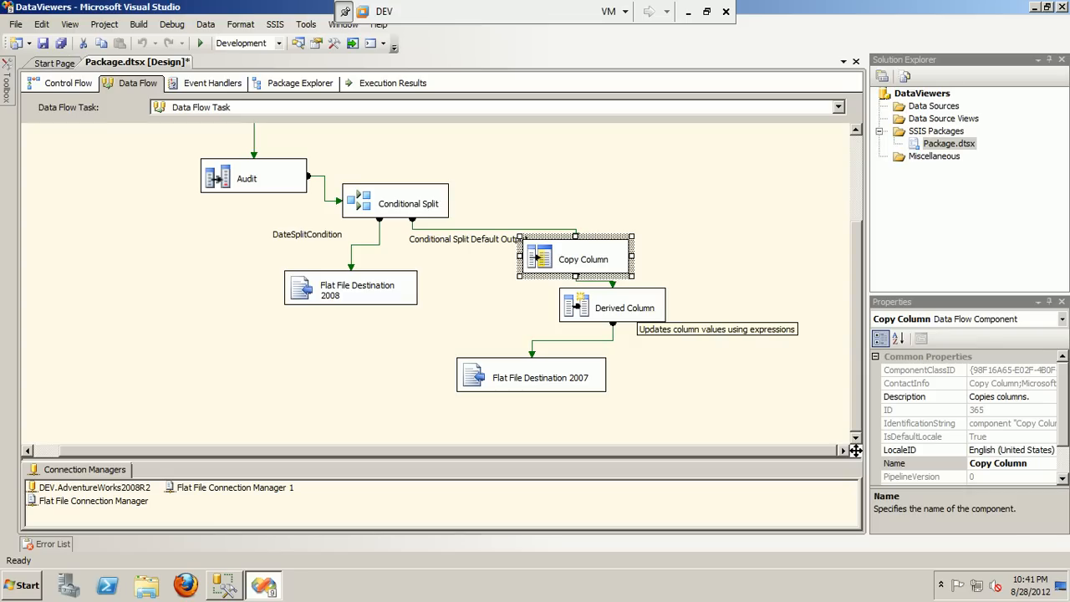
pyautogui.doubleClick(611, 302)
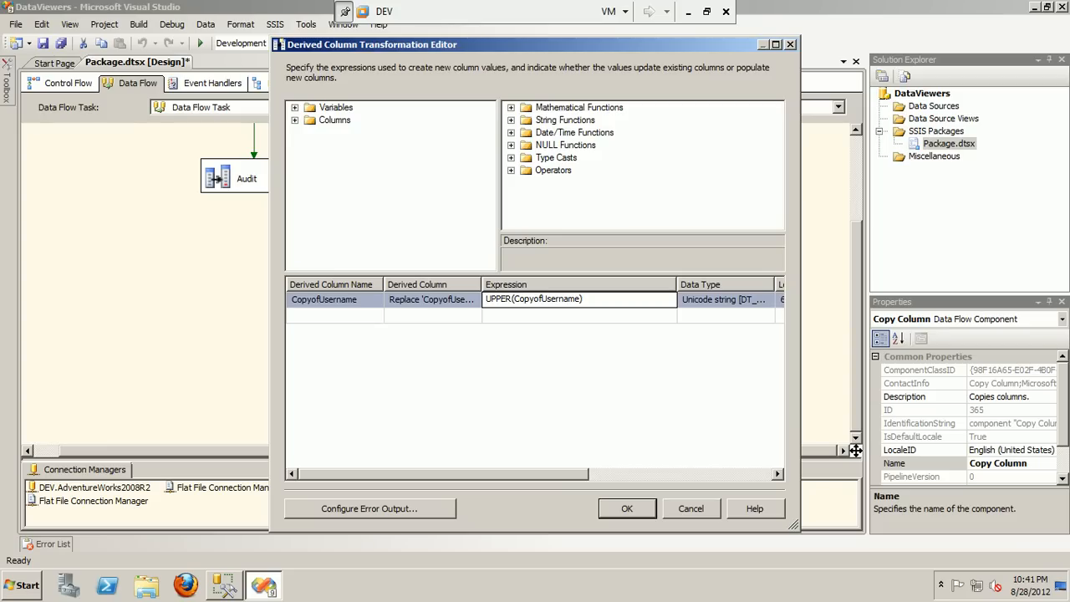
pyautogui.click(512, 121)
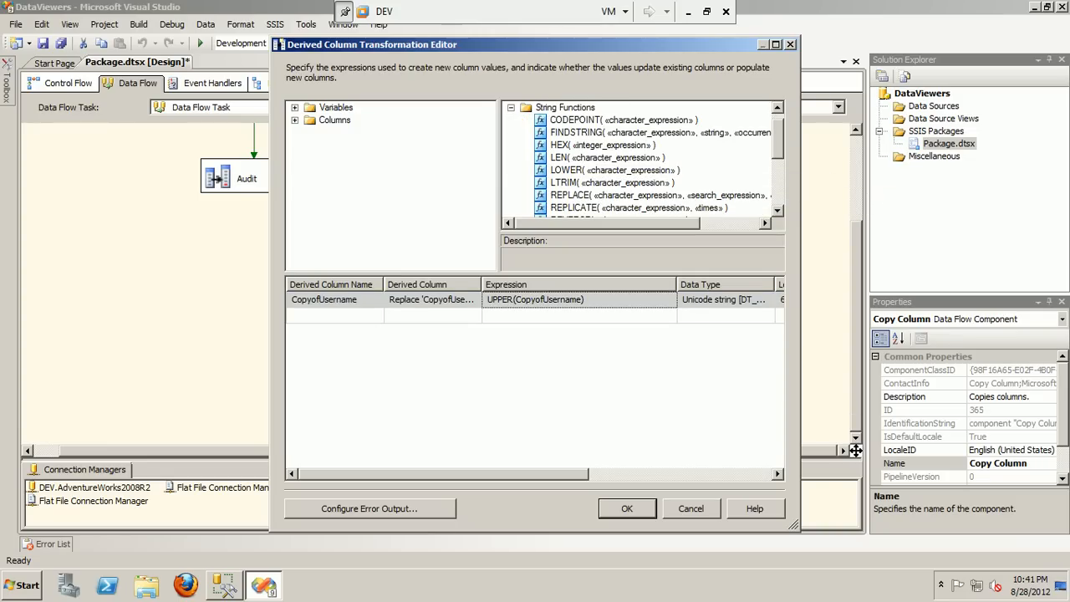
pyautogui.scroll(-3)
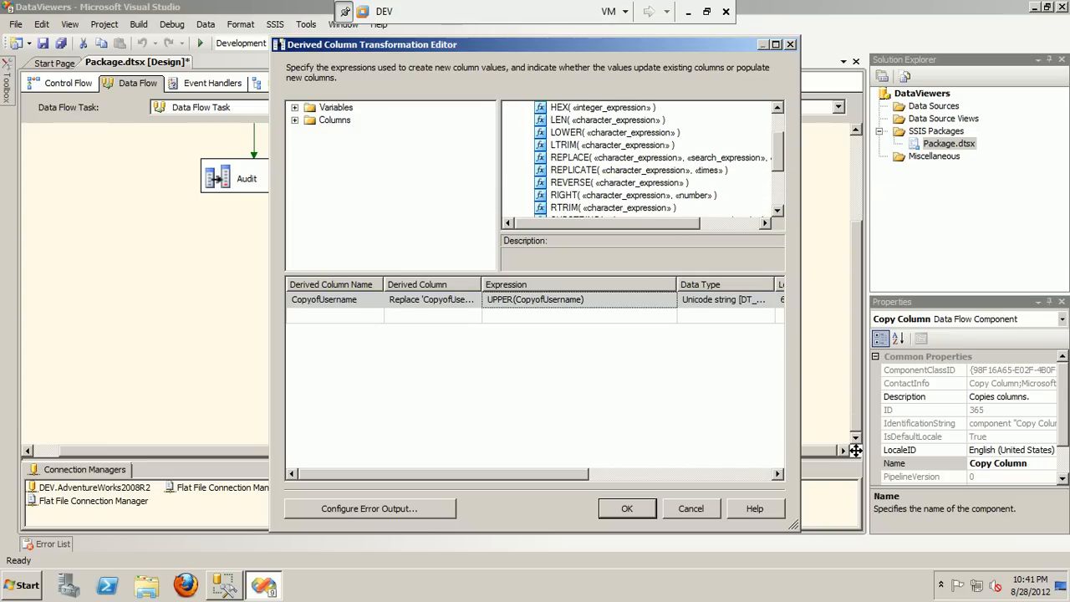
pyautogui.scroll(-3)
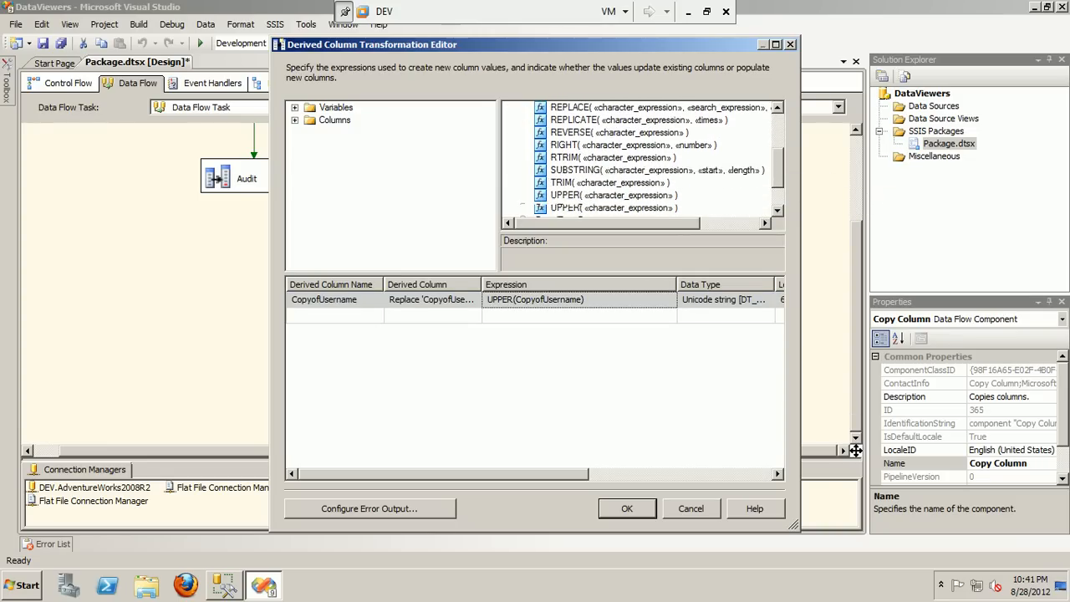
pyautogui.click(612, 183)
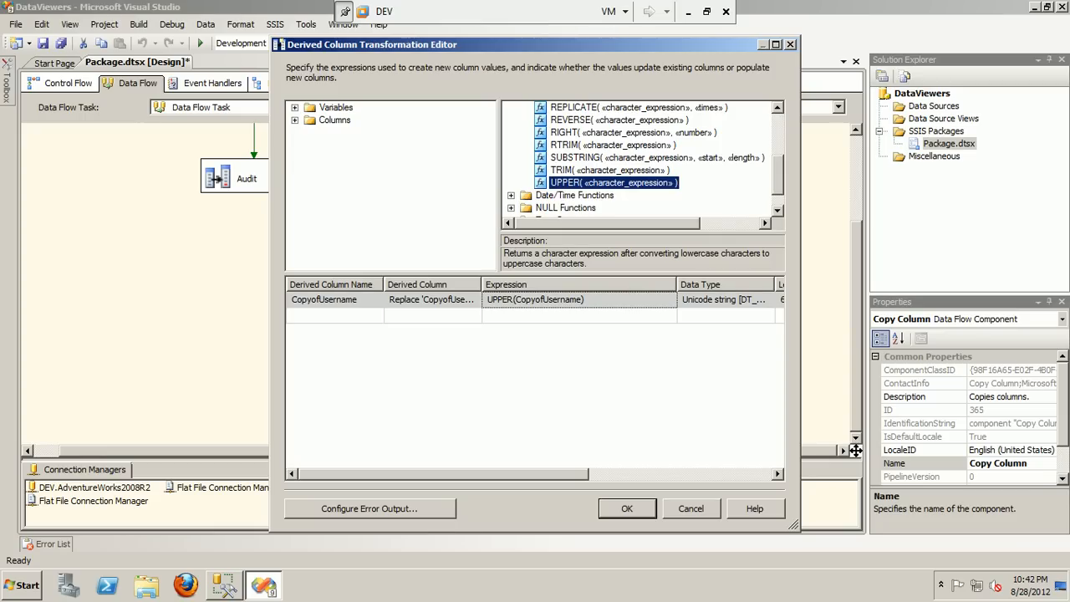
pyautogui.click(627, 509)
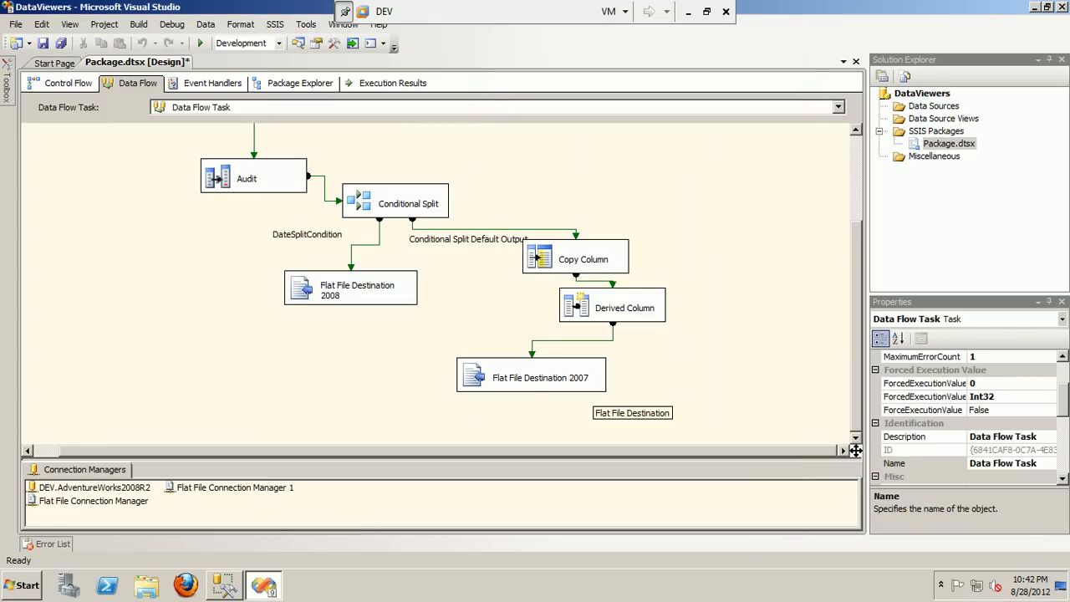
# Select Flat File Destination 2007 and show Flat File Connection Manager 1's properties and context menu.
pyautogui.click(531, 378)
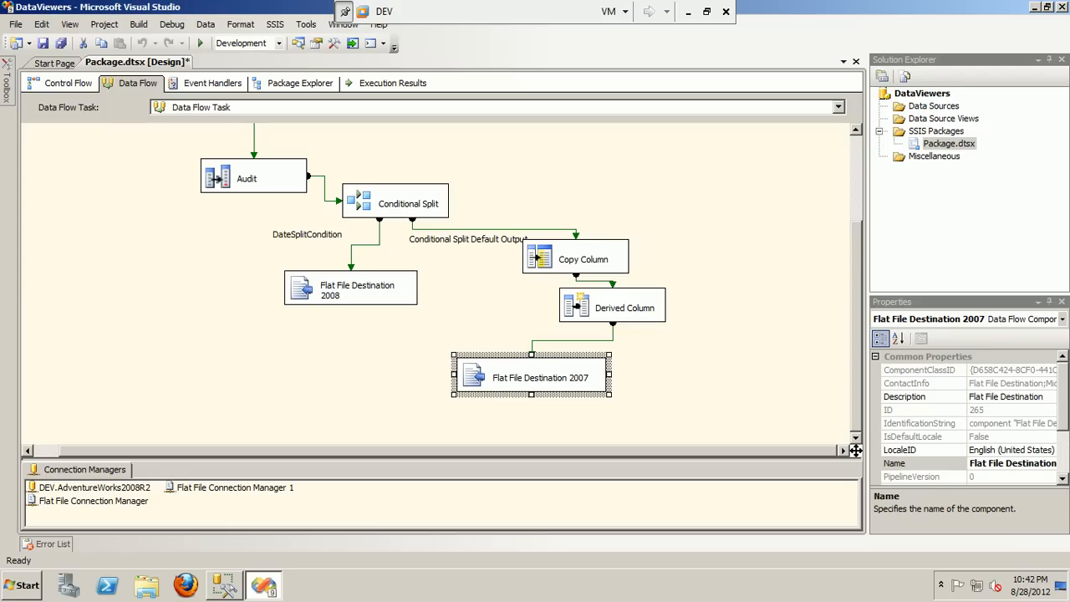
pyautogui.click(234, 487)
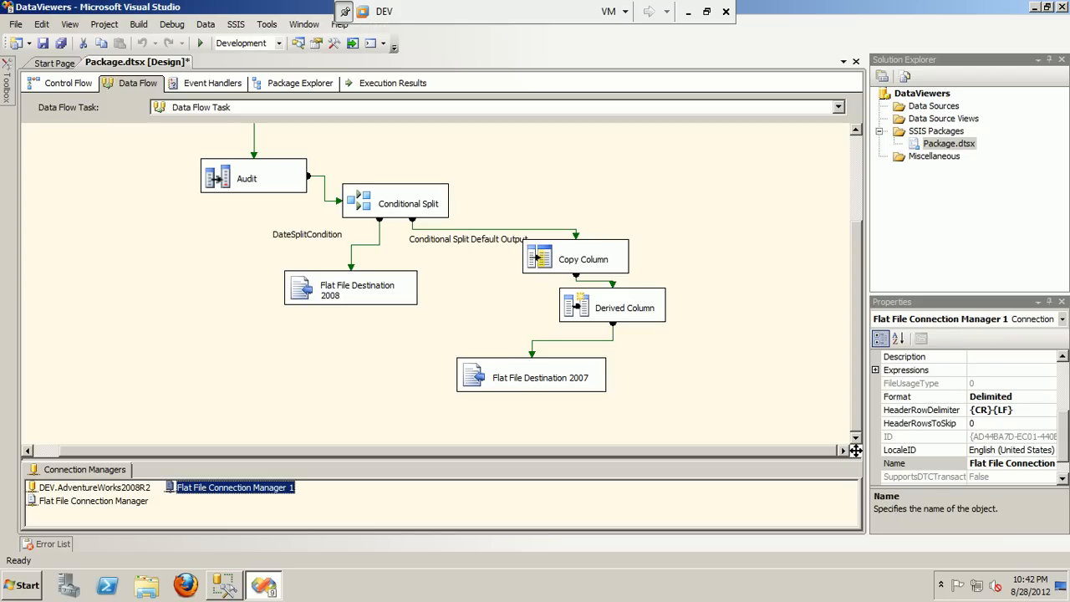
pyautogui.rightClick(231, 489)
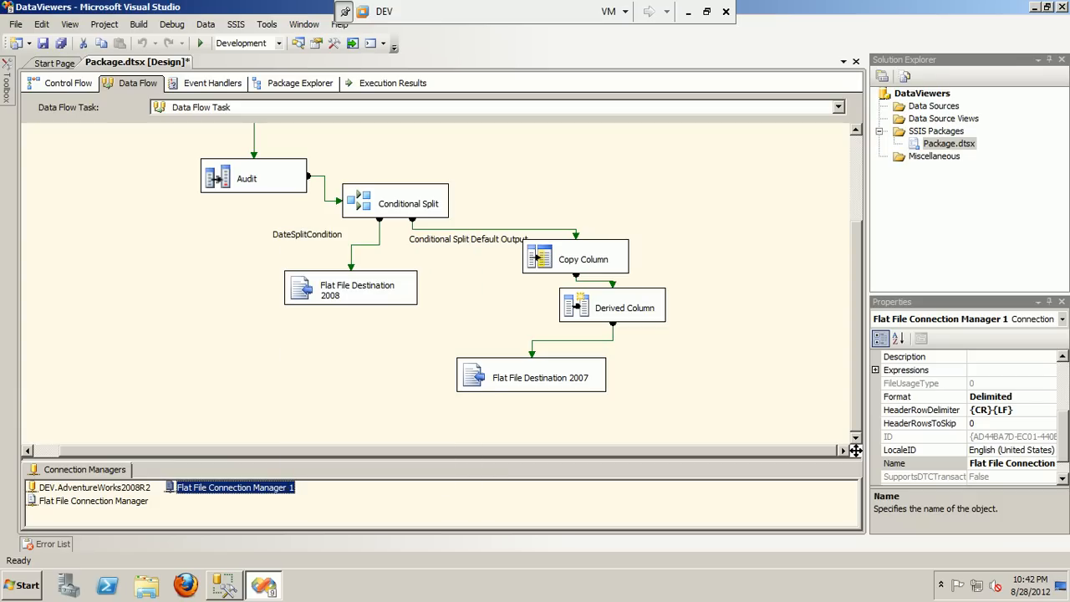
# Review Flat File Connection Manager 1's Columns preview out to CopyofUsername, then close with OK.
pyautogui.doubleClick(234, 486)
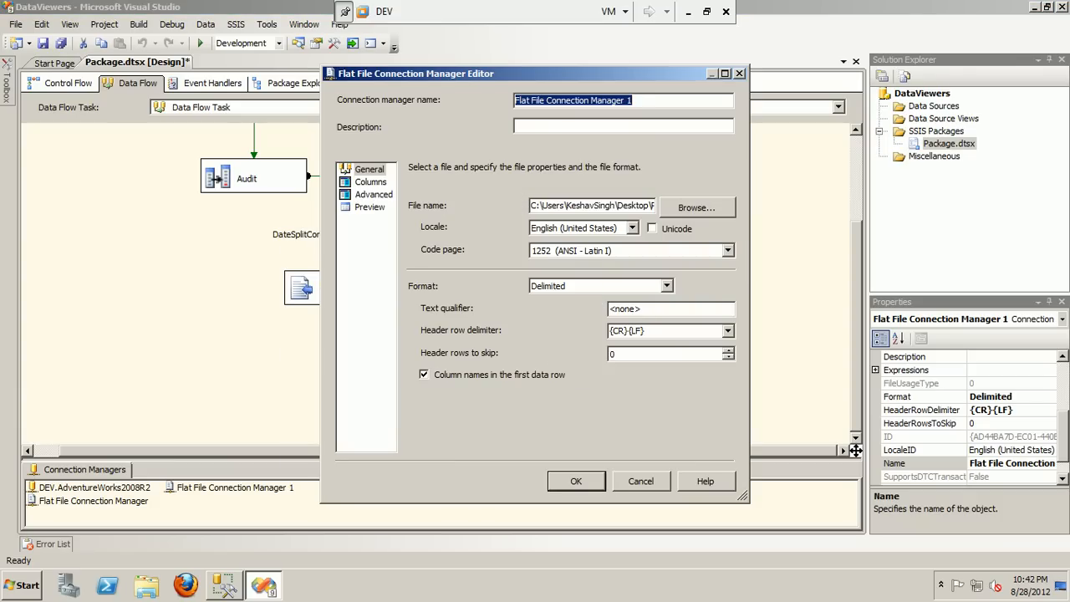
pyautogui.click(371, 180)
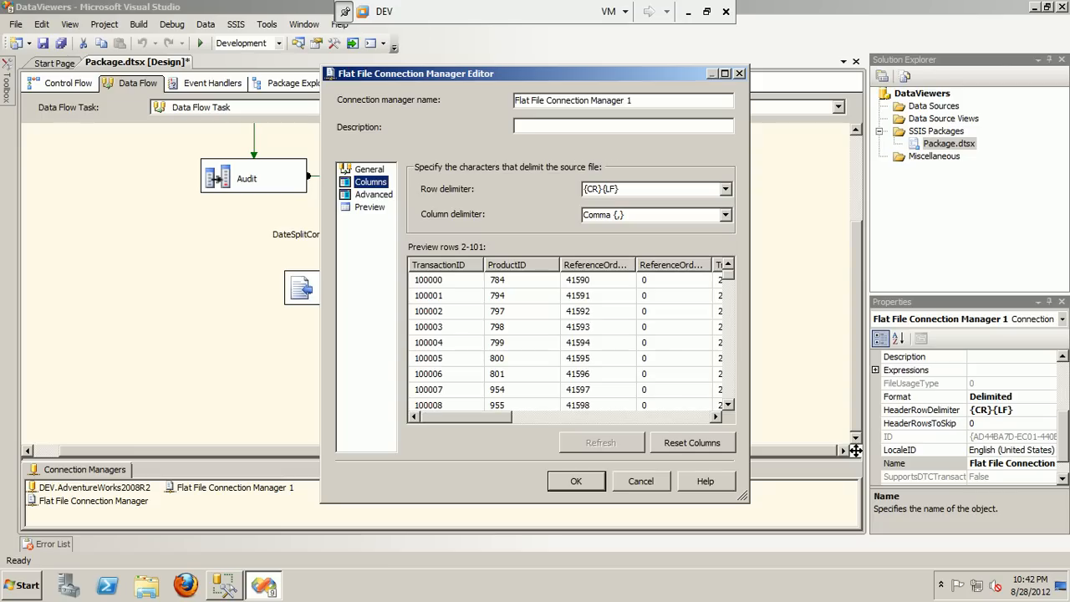
pyautogui.hscroll(3)
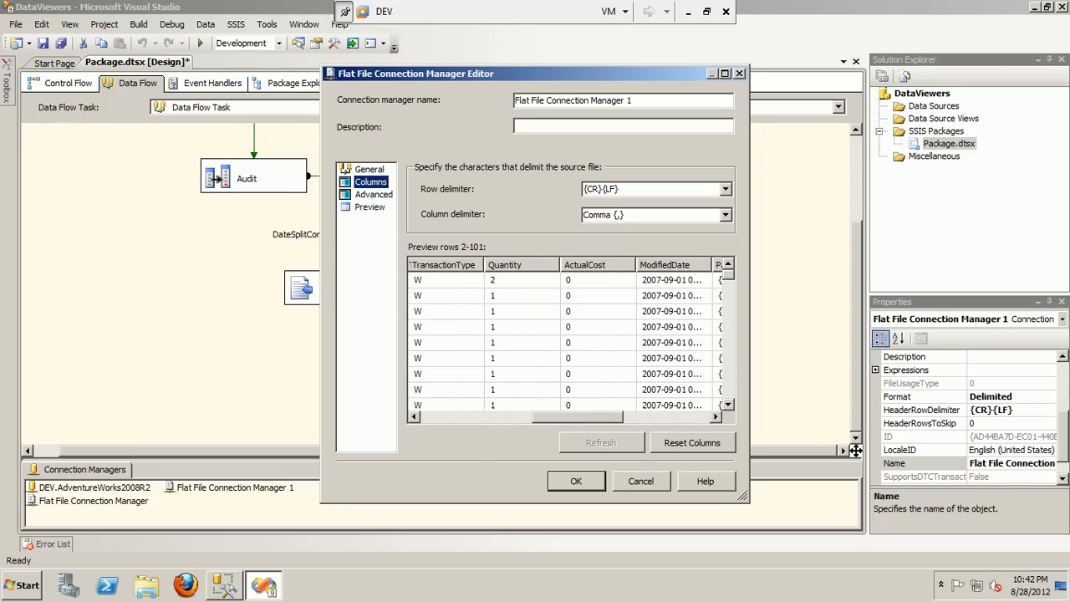
pyautogui.hscroll(3)
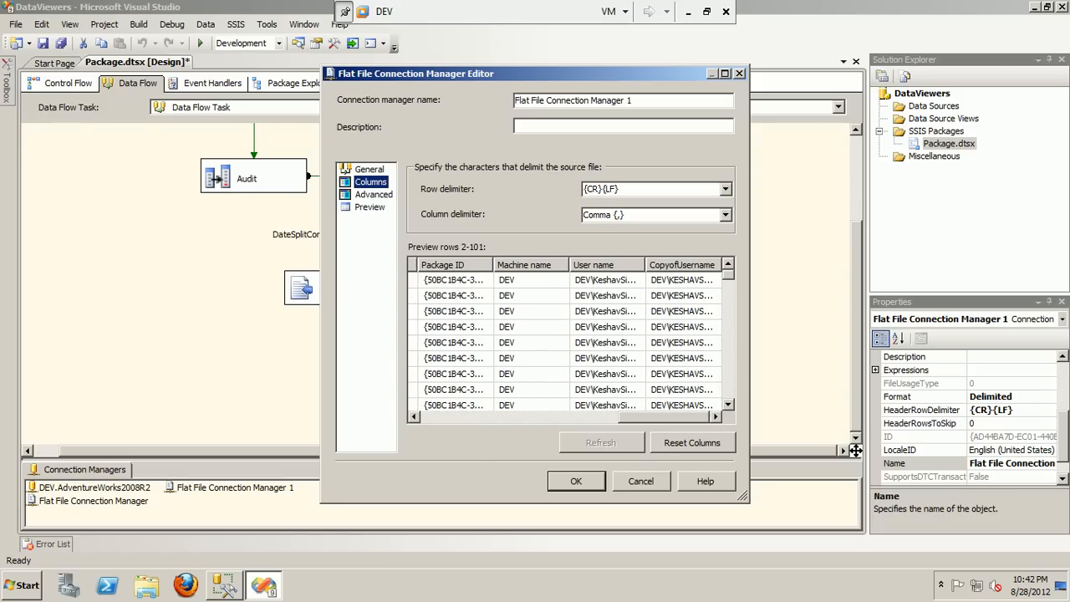
pyautogui.click(575, 481)
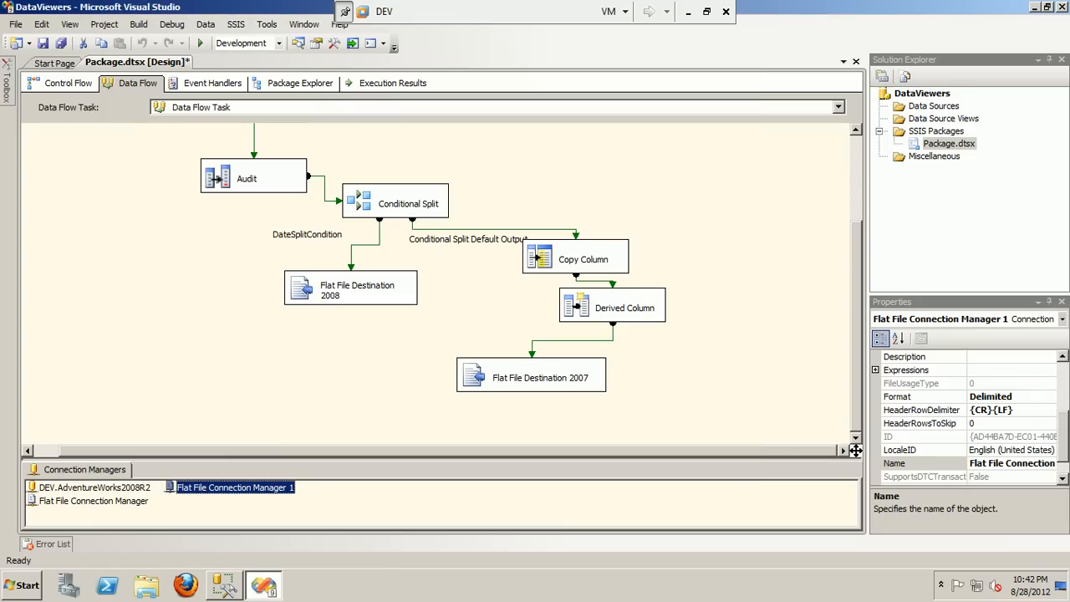
# Review the 2007 destination's Mappings down to the CopyofUsername row, then close with OK.
pyautogui.doubleClick(539, 378)
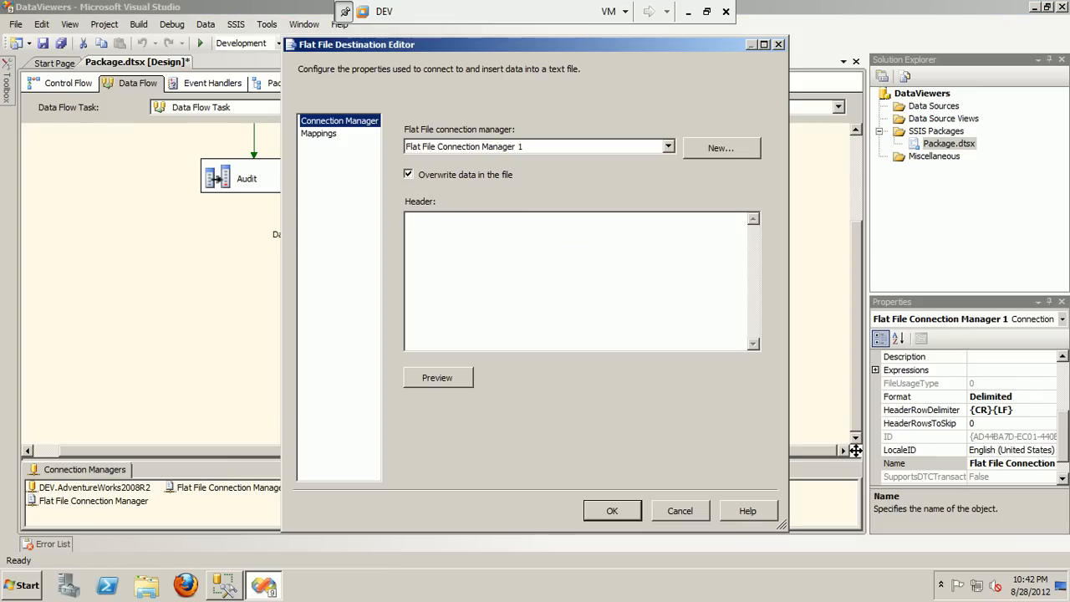
pyautogui.click(317, 134)
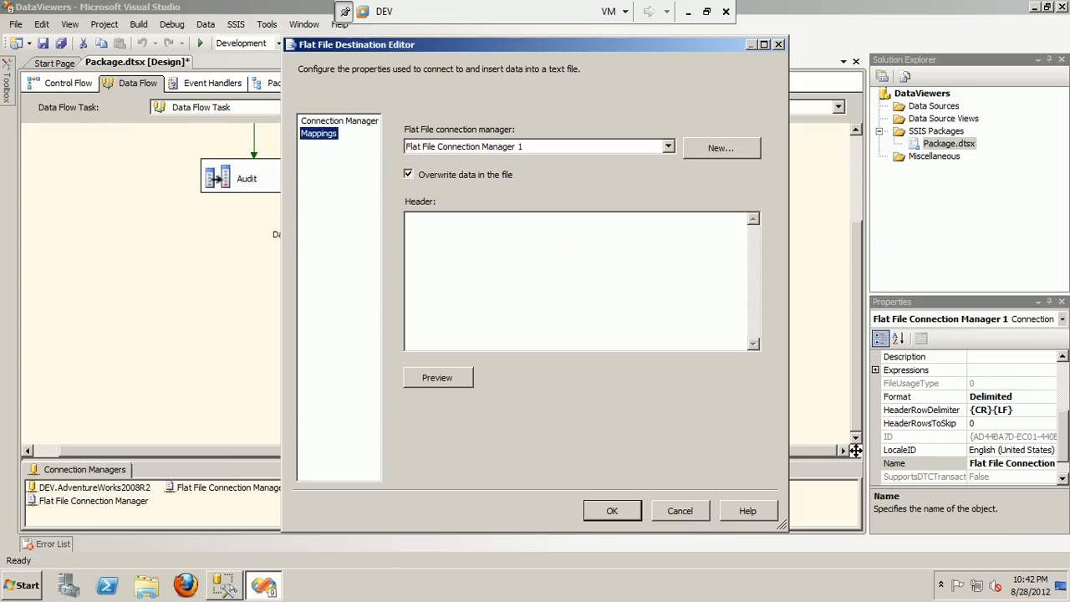
pyautogui.click(318, 134)
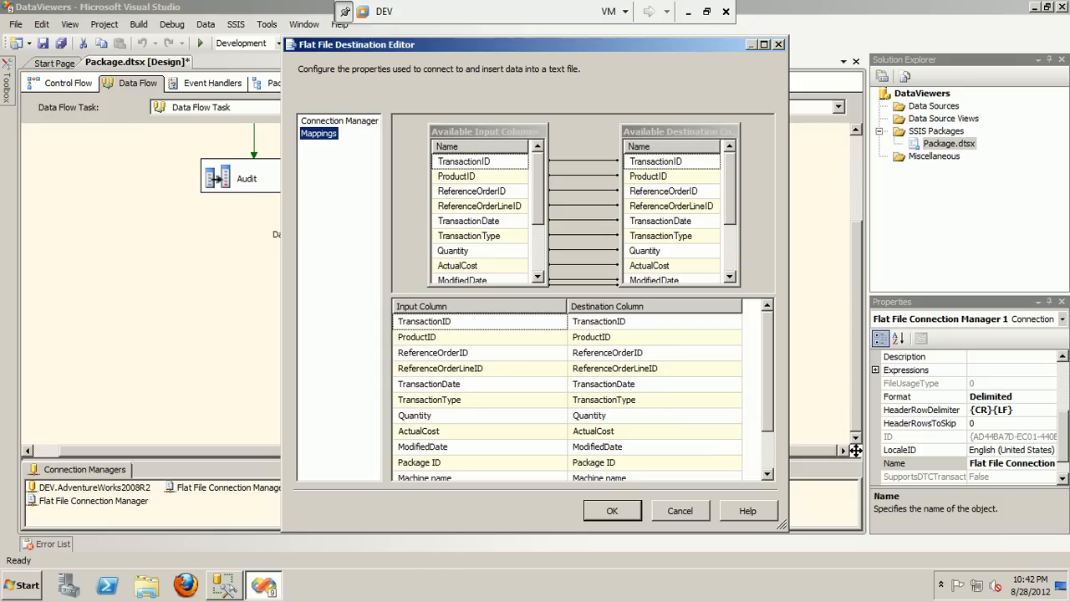
pyautogui.scroll(-3)
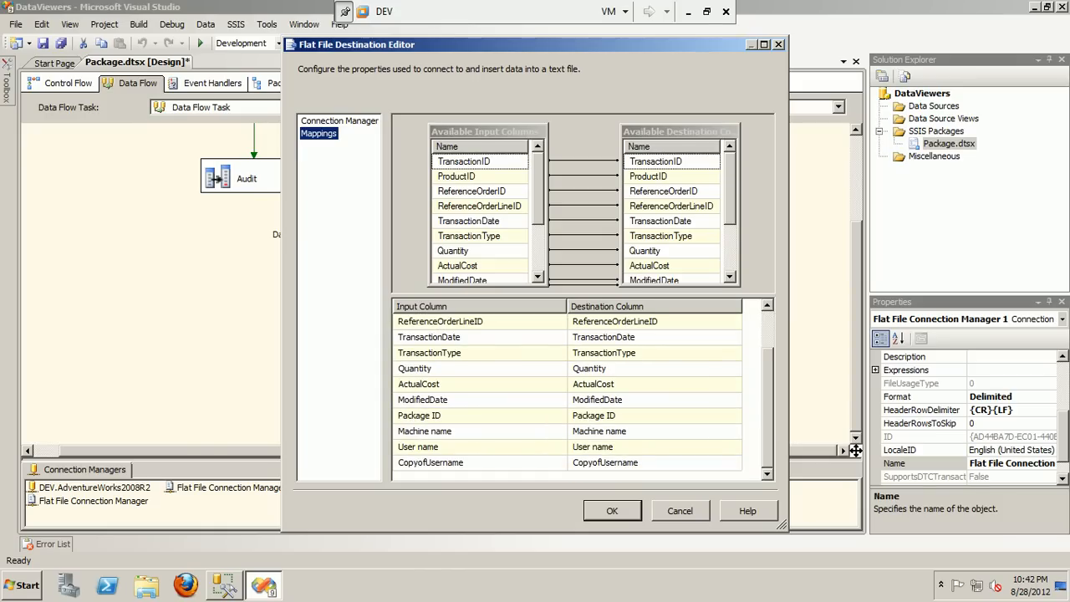
pyautogui.click(477, 462)
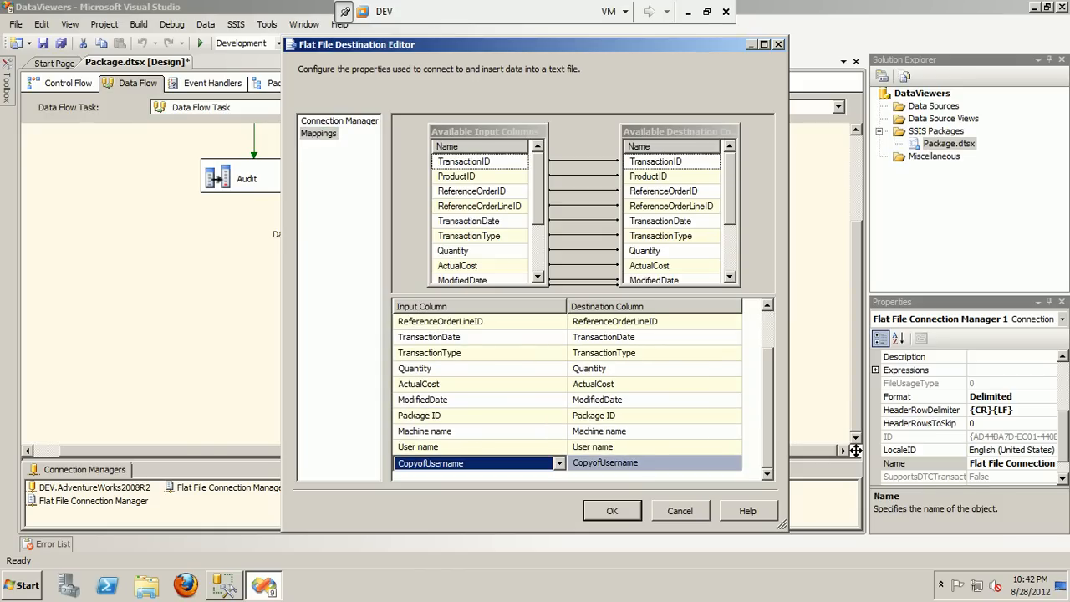
pyautogui.click(751, 44)
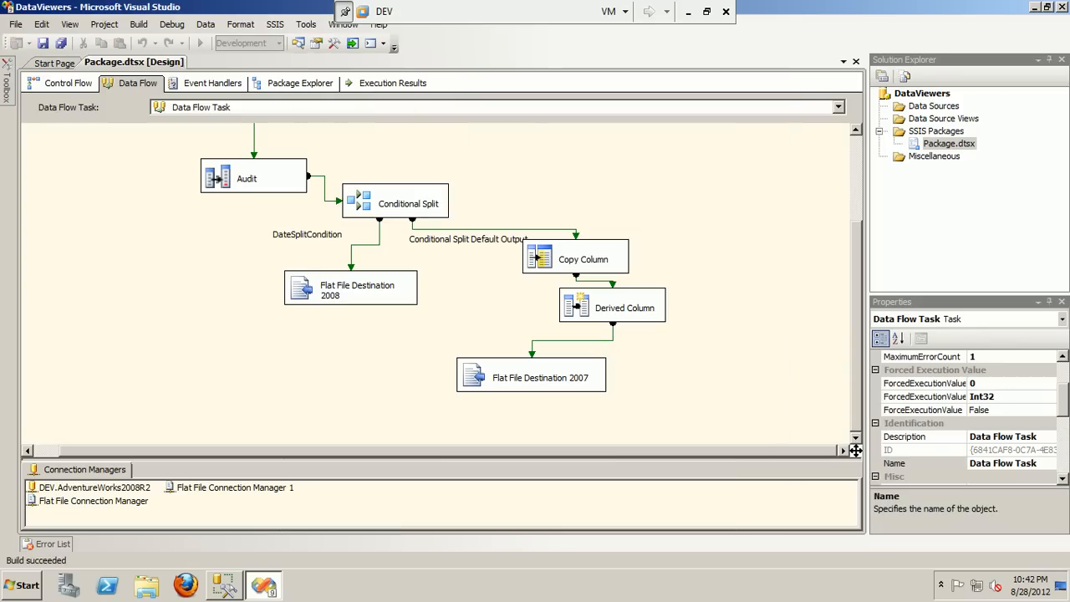
# Start debugging to run the package through both destinations, then minimize Visual Studio.
pyautogui.click(432, 43)
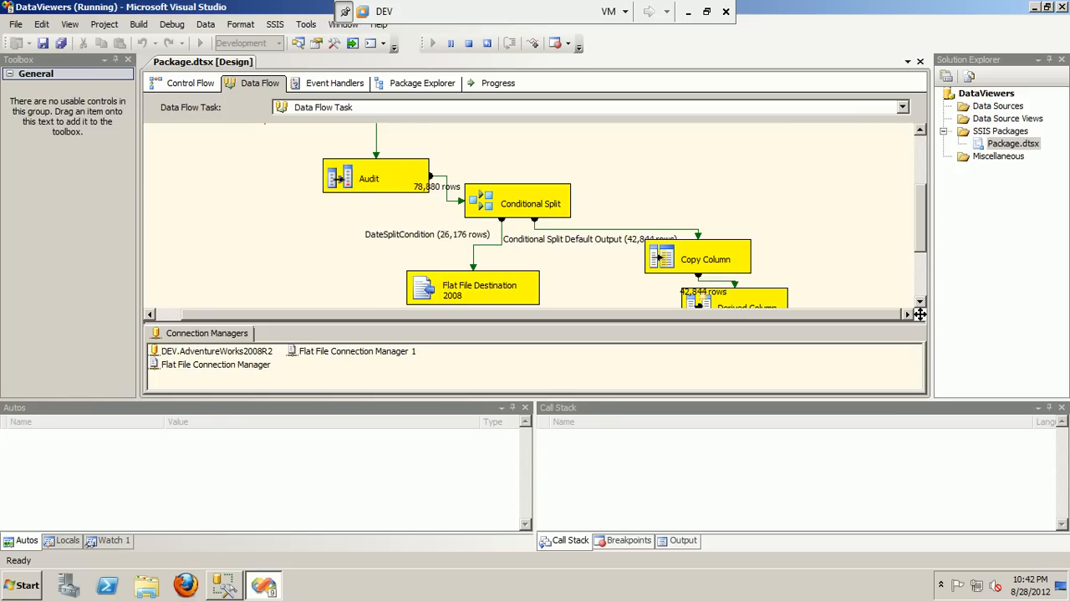
pyautogui.scroll(-3)
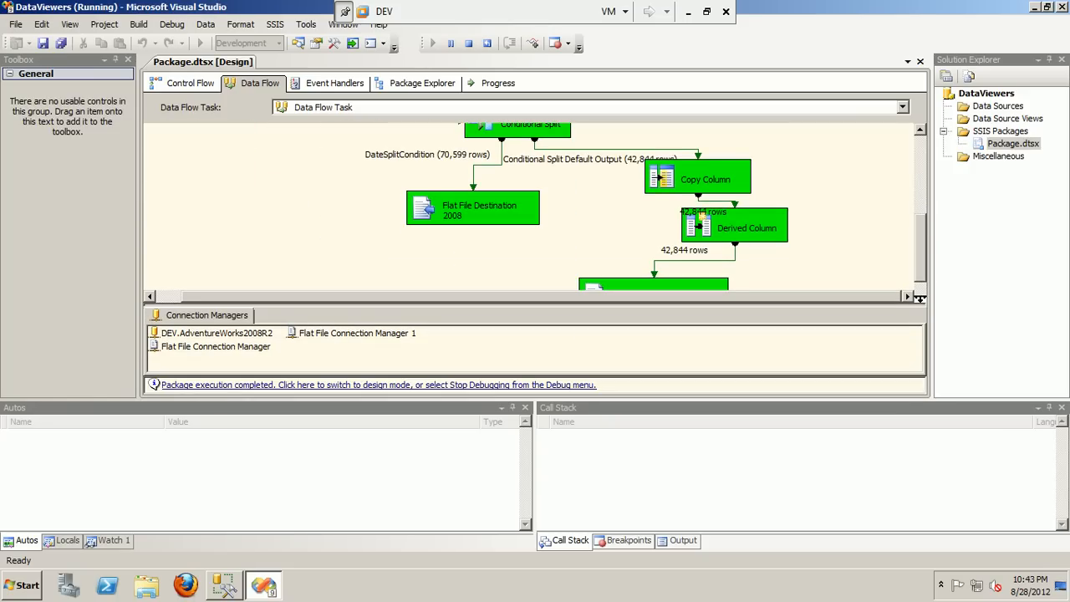
pyautogui.click(689, 10)
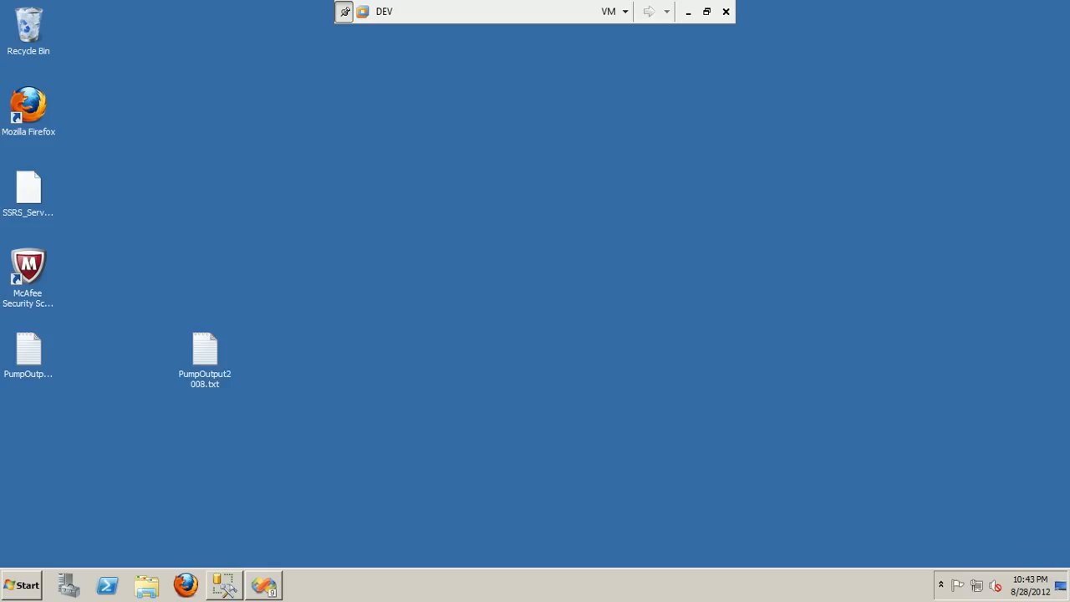
pyautogui.doubleClick(204, 346)
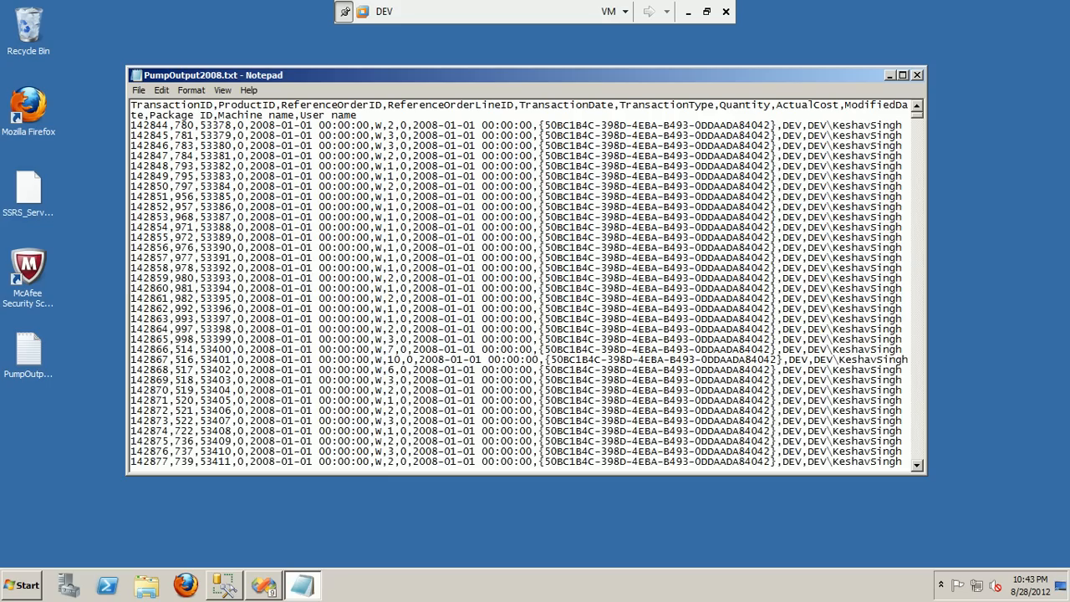
pyautogui.click(903, 74)
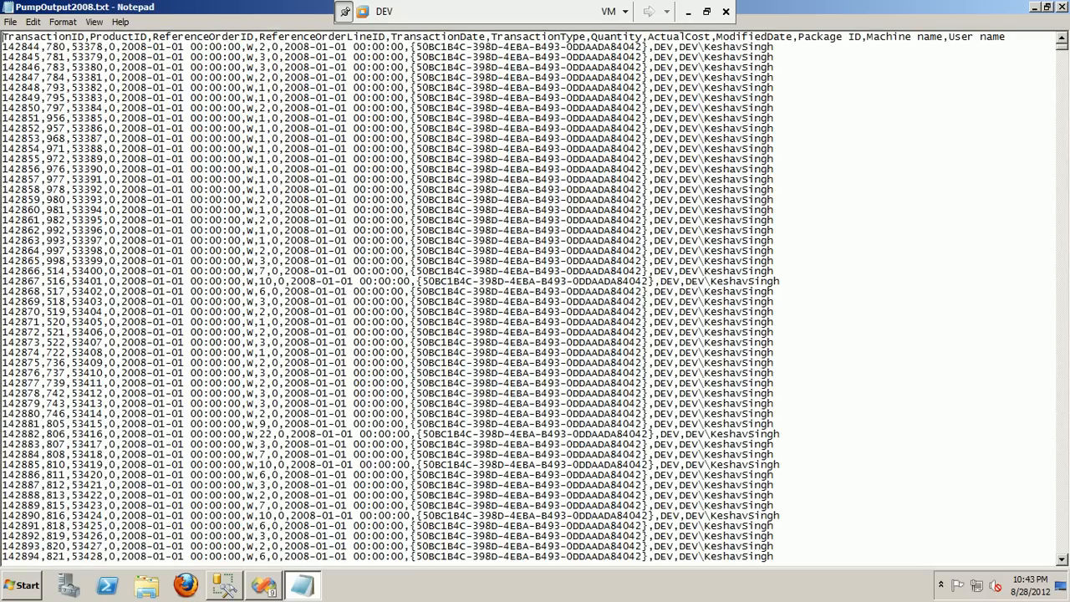
pyautogui.doubleClick(990, 37)
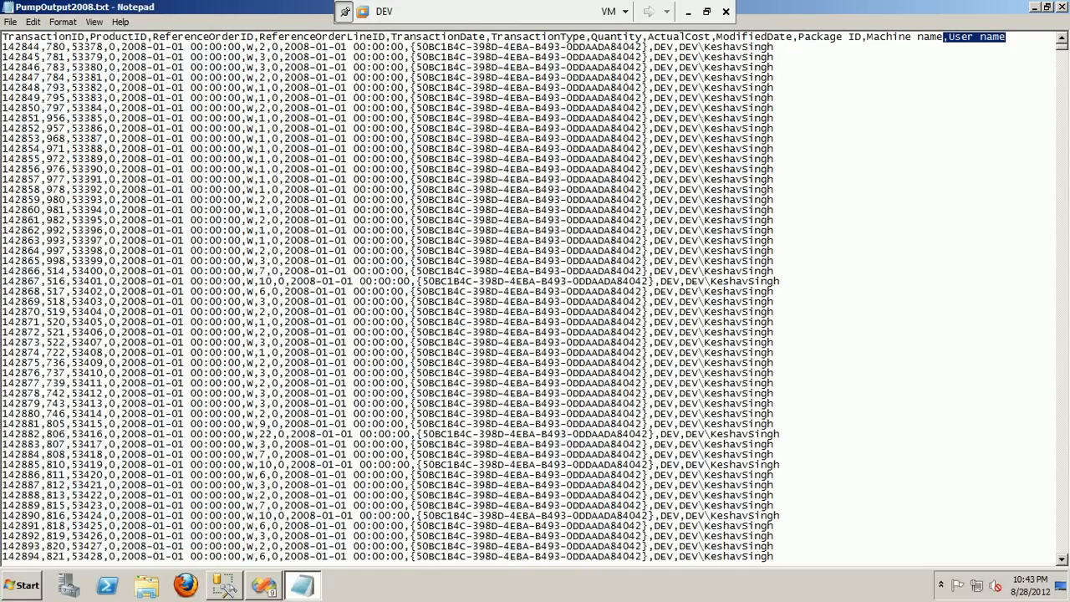
pyautogui.click(726, 7)
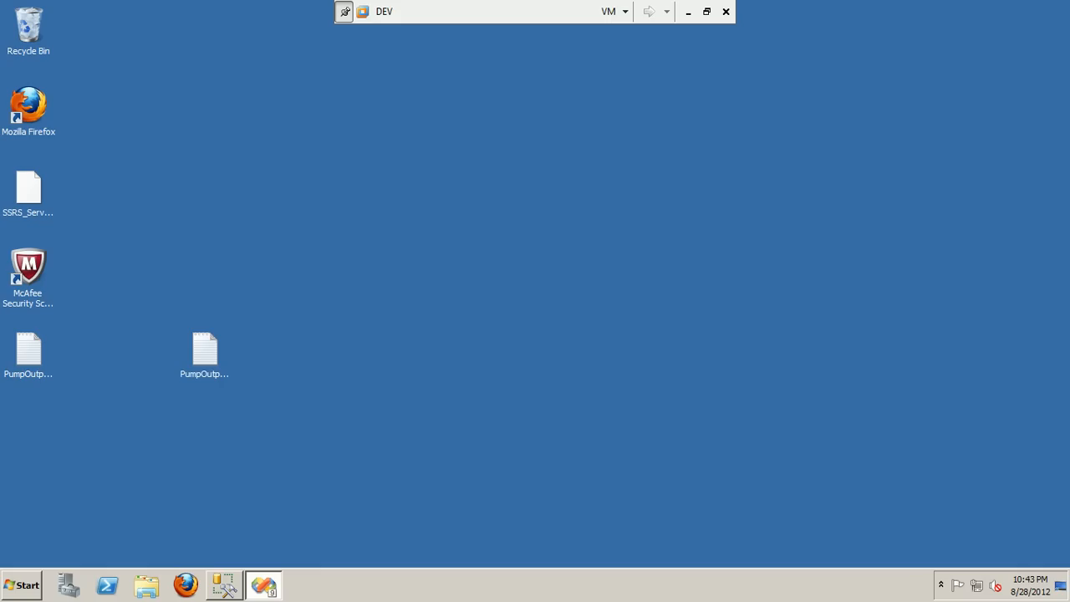
pyautogui.doubleClick(204, 349)
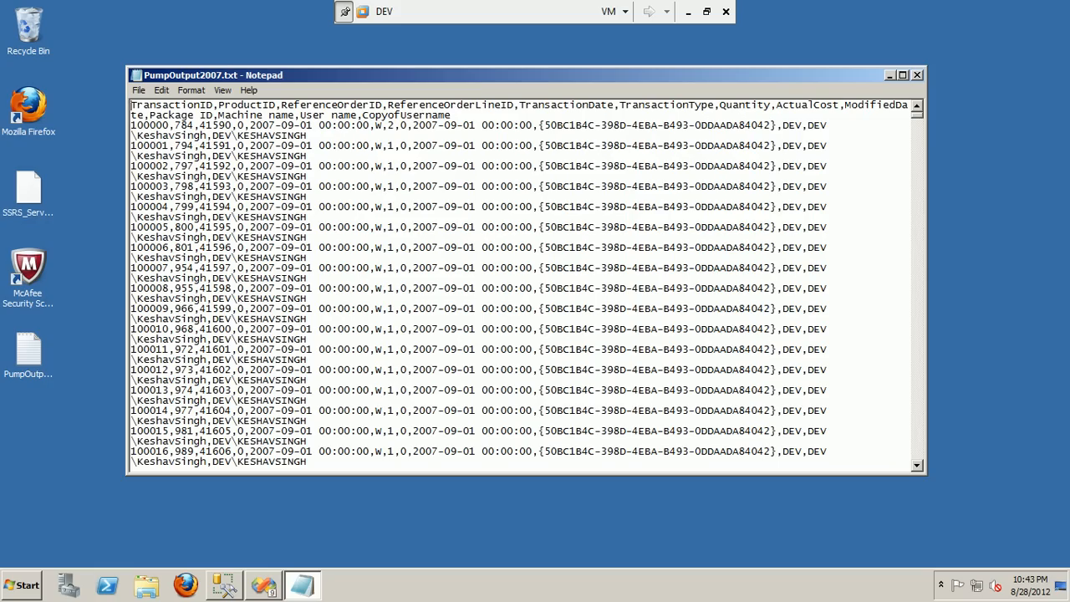
pyautogui.click(903, 73)
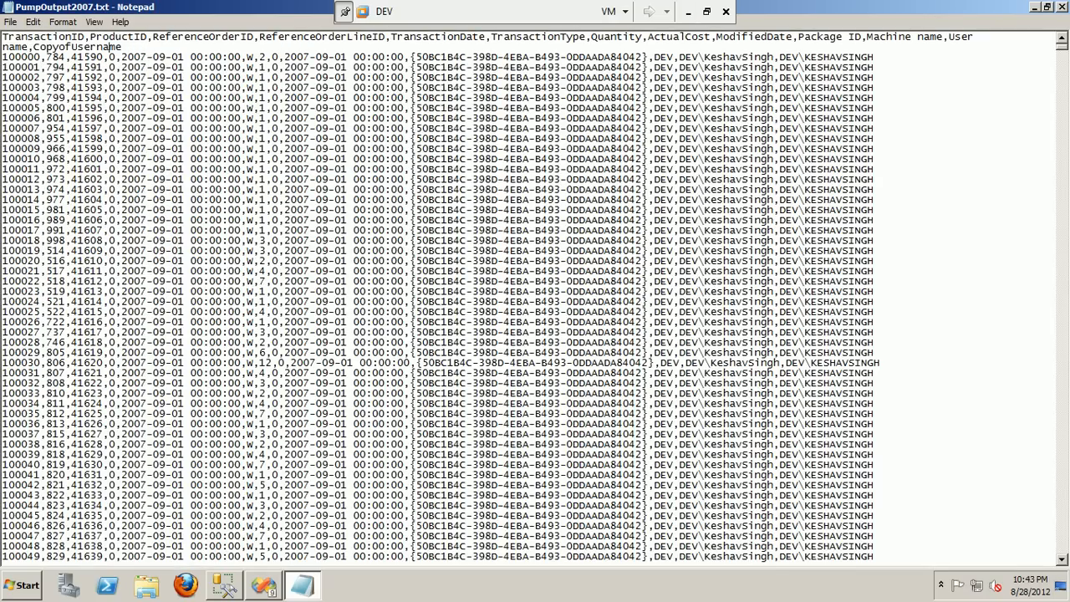
pyautogui.doubleClick(105, 47)
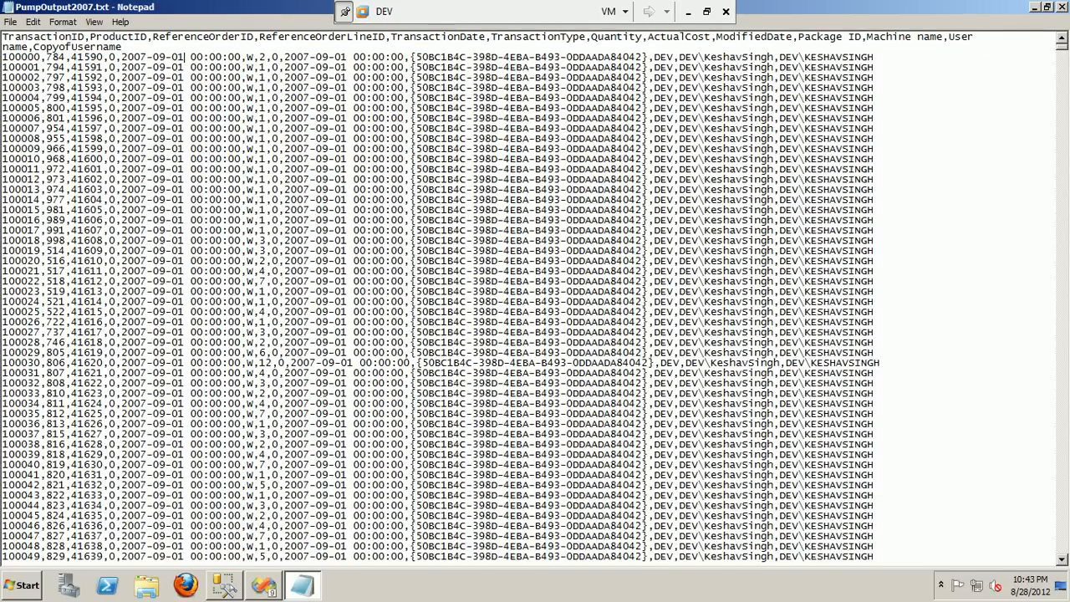
pyautogui.doubleClick(685, 57)
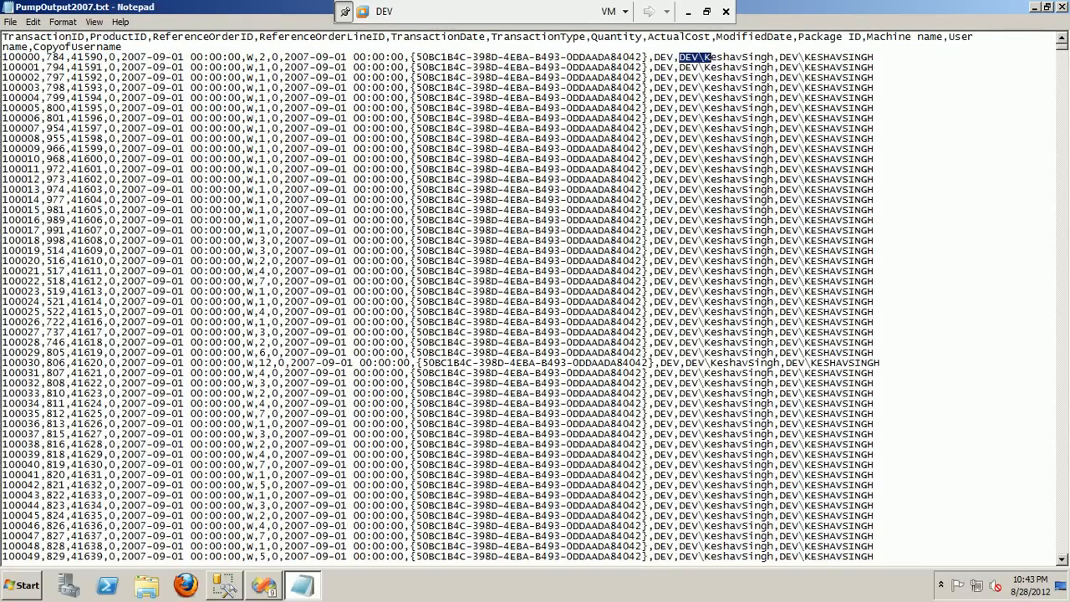
pyautogui.moveTo(677, 57); pyautogui.dragTo(772, 57)
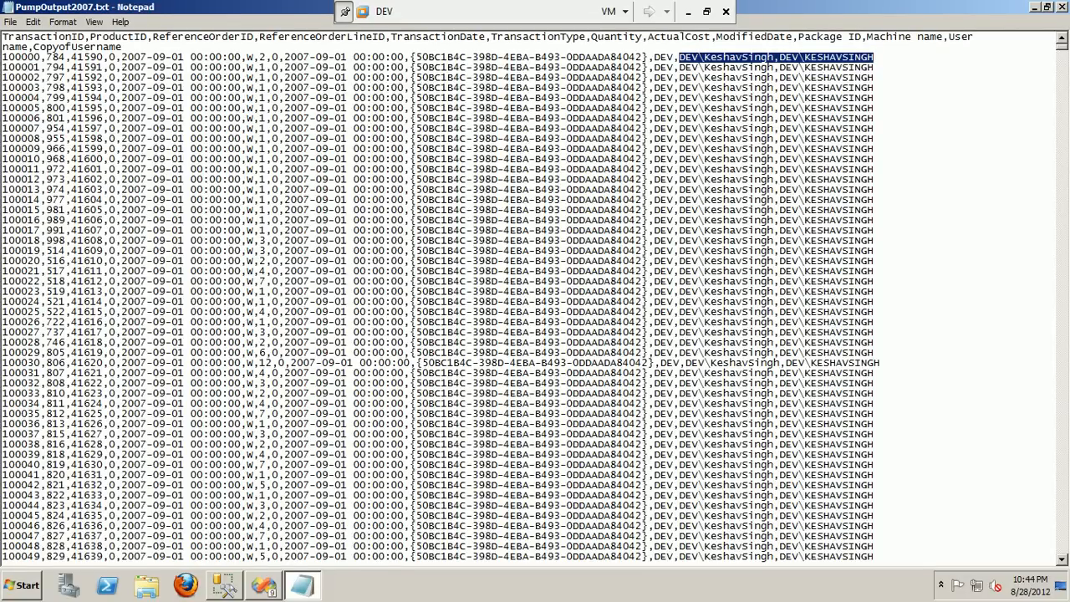
pyautogui.click(726, 7)
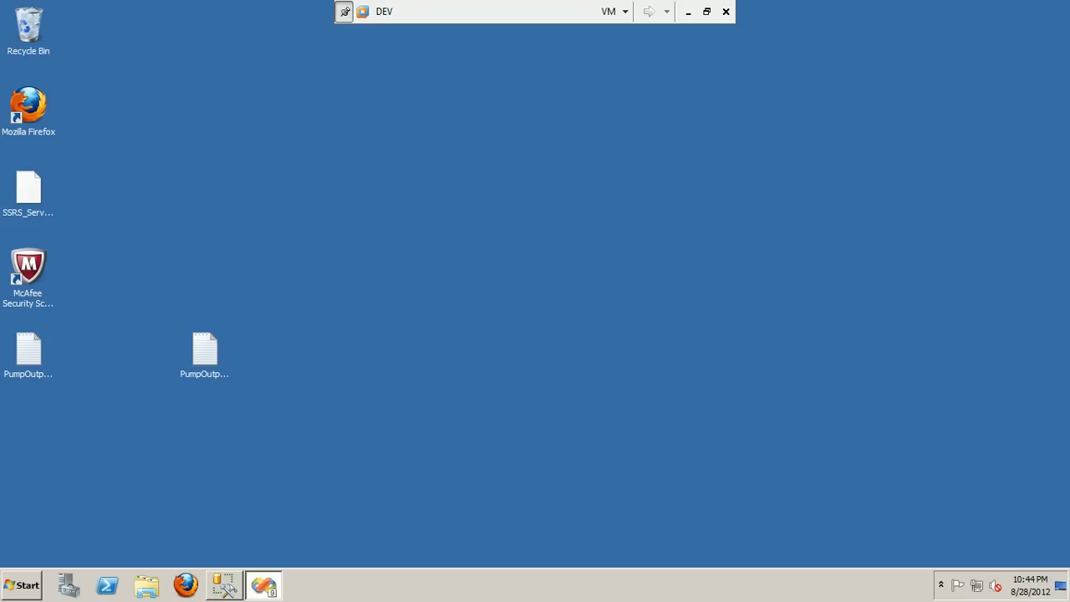
pyautogui.moveTo(264, 586)
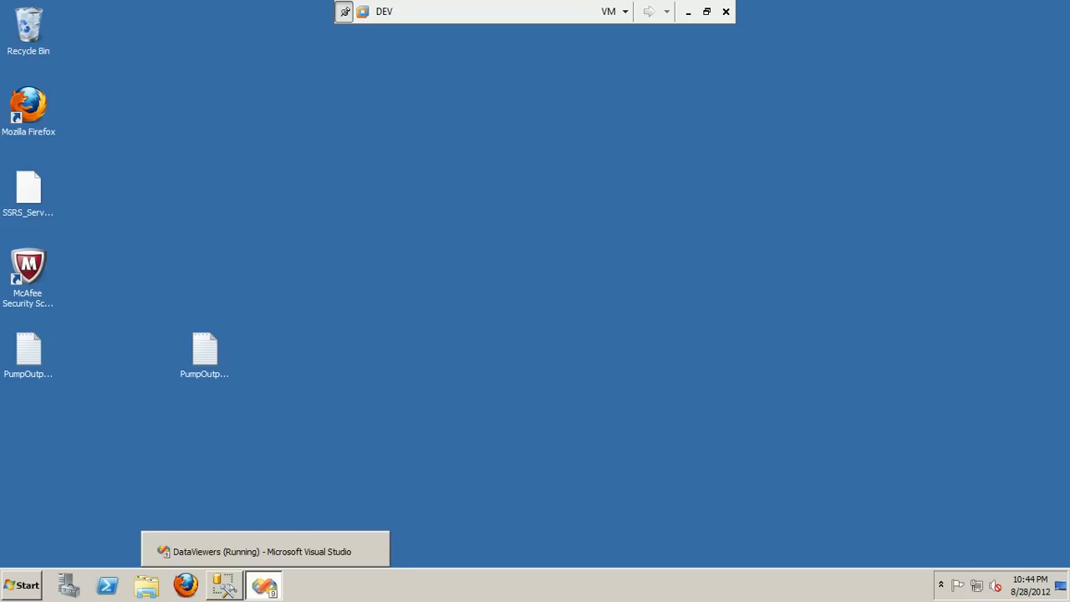
# Restore the DataViewers (Running) Visual Studio window from the taskbar.
pyautogui.click(264, 552)
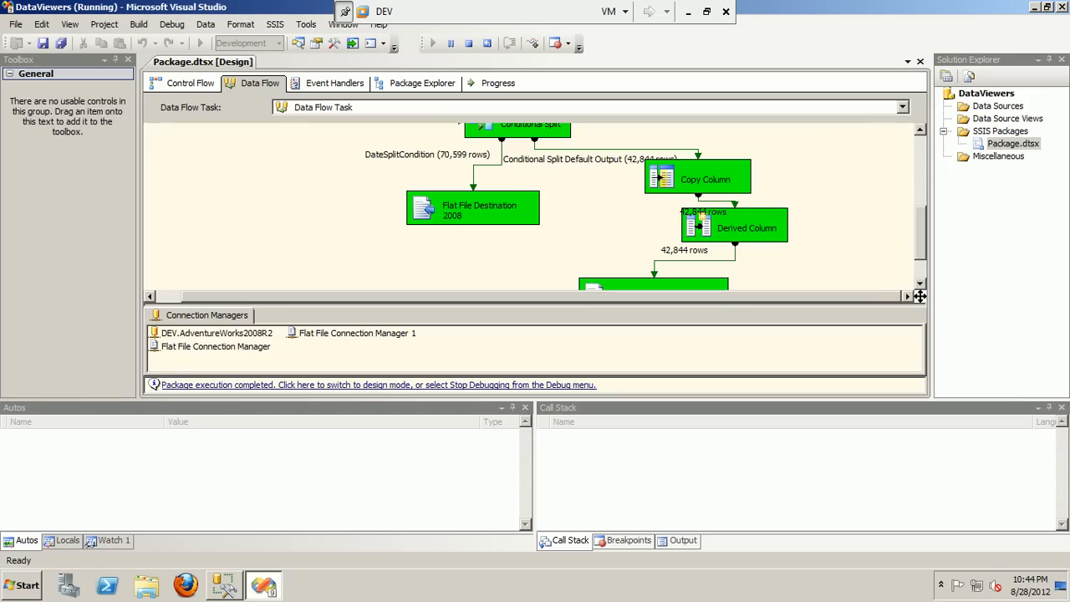